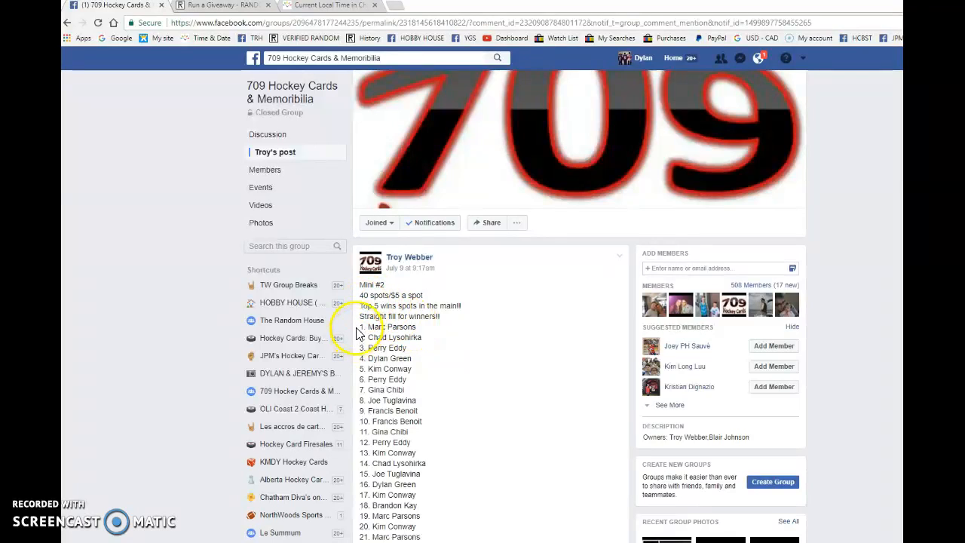
pyautogui.click(219, 6)
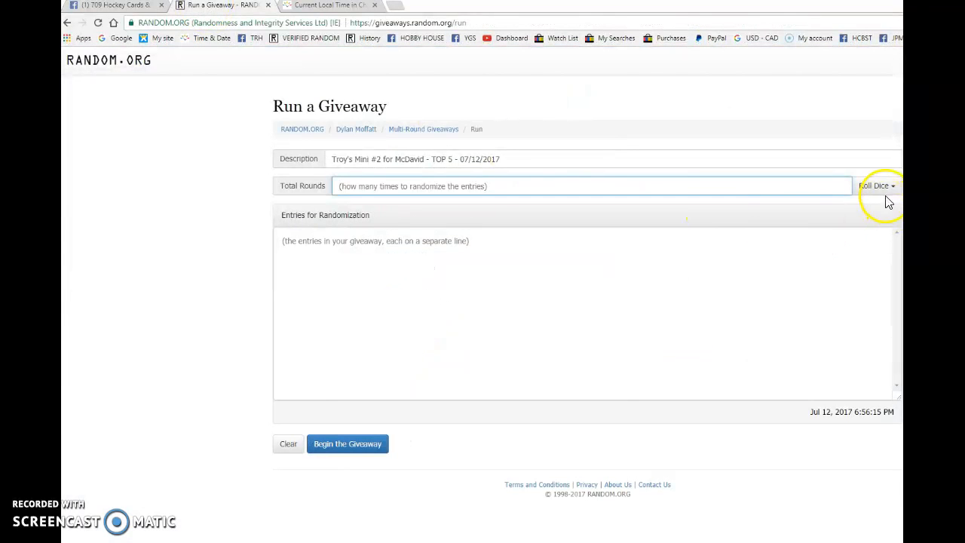
# Set 10 rounds with the 40 entries, begin the giveaway and advance through the rounds.
pyautogui.click(875, 186)
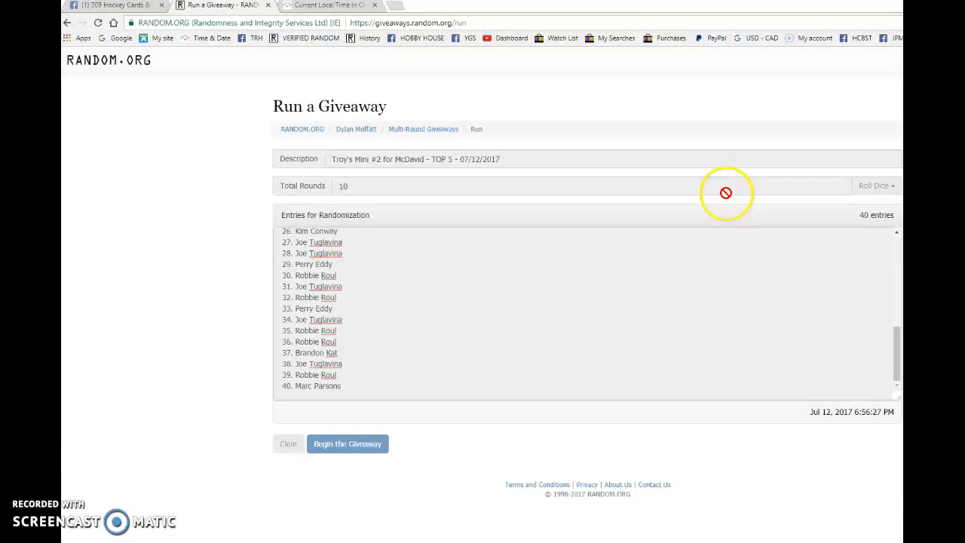
pyautogui.click(347, 444)
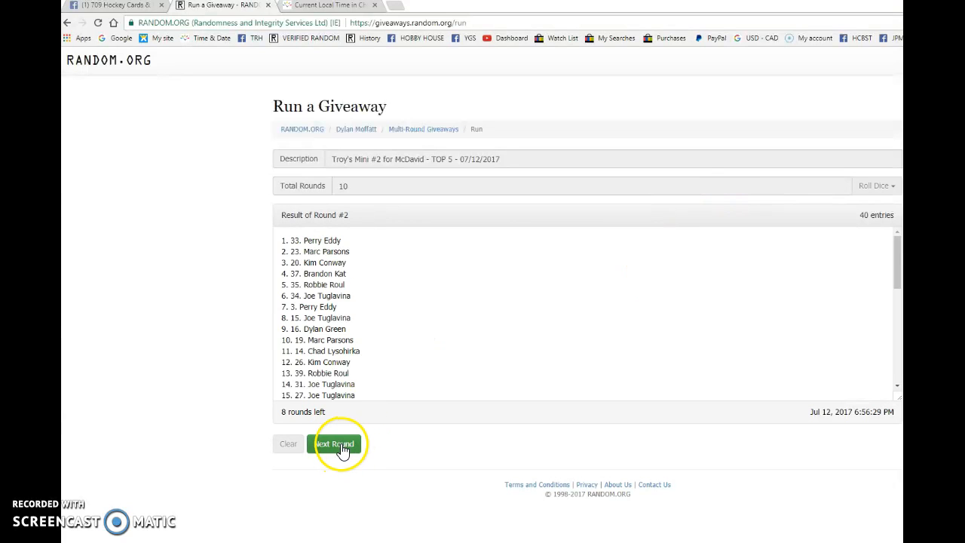
pyautogui.click(335, 443)
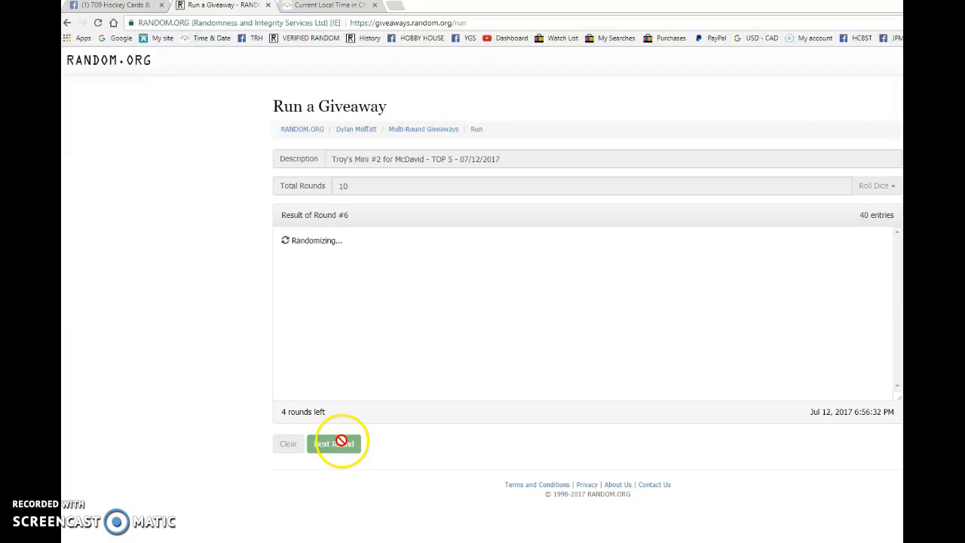
pyautogui.click(333, 444)
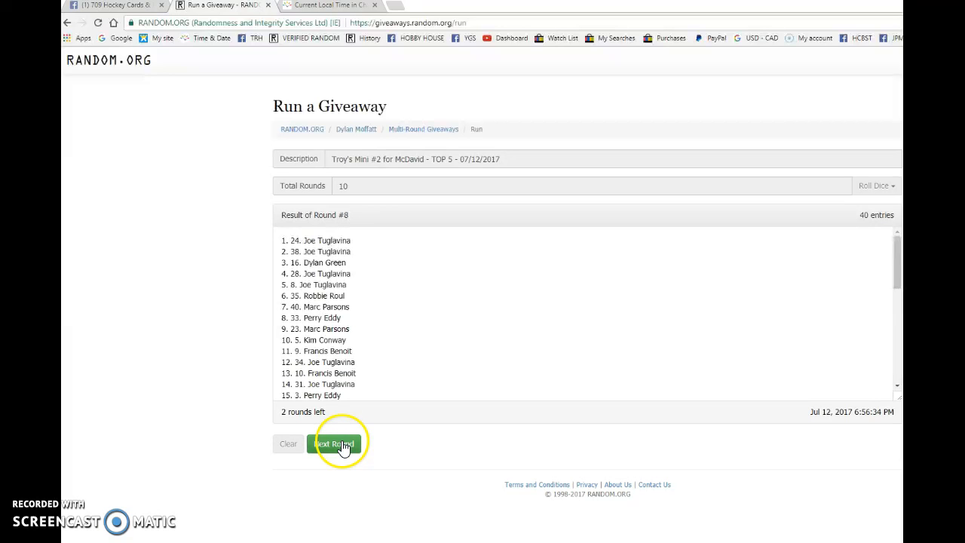
pyautogui.click(333, 443)
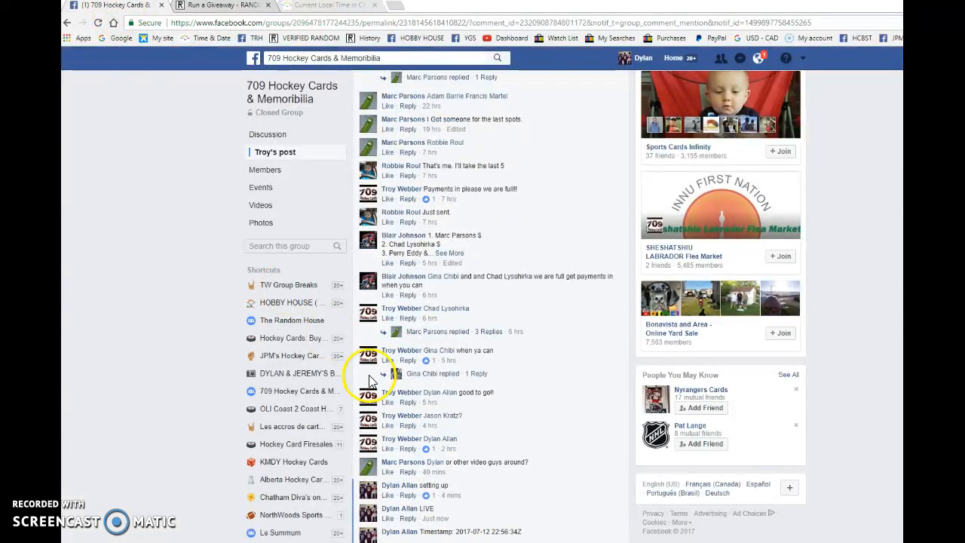
# Select the top five round-10 results, then return to the Facebook post's comments.
pyautogui.scroll(-3)
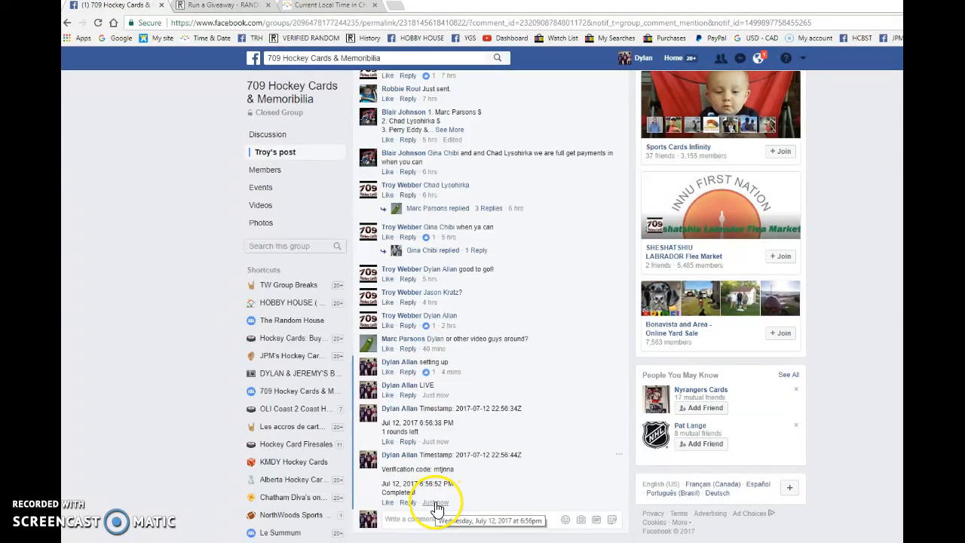
pyautogui.click(218, 5)
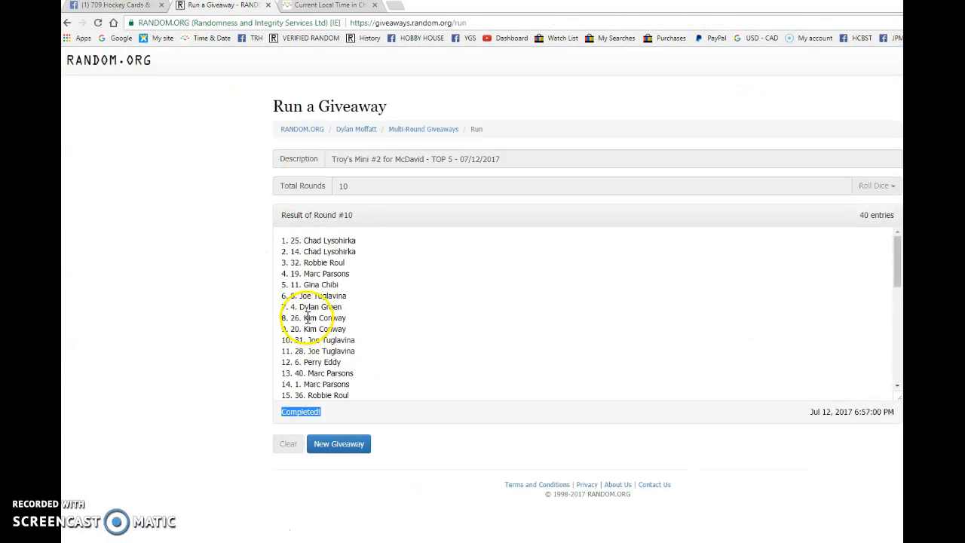
pyautogui.moveTo(285, 240); pyautogui.dragTo(339, 285)
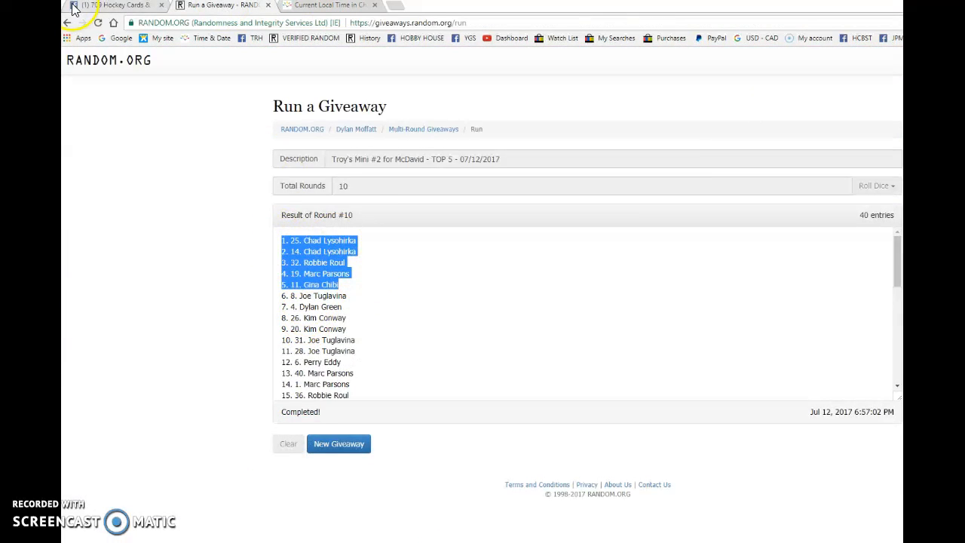
pyautogui.click(113, 6)
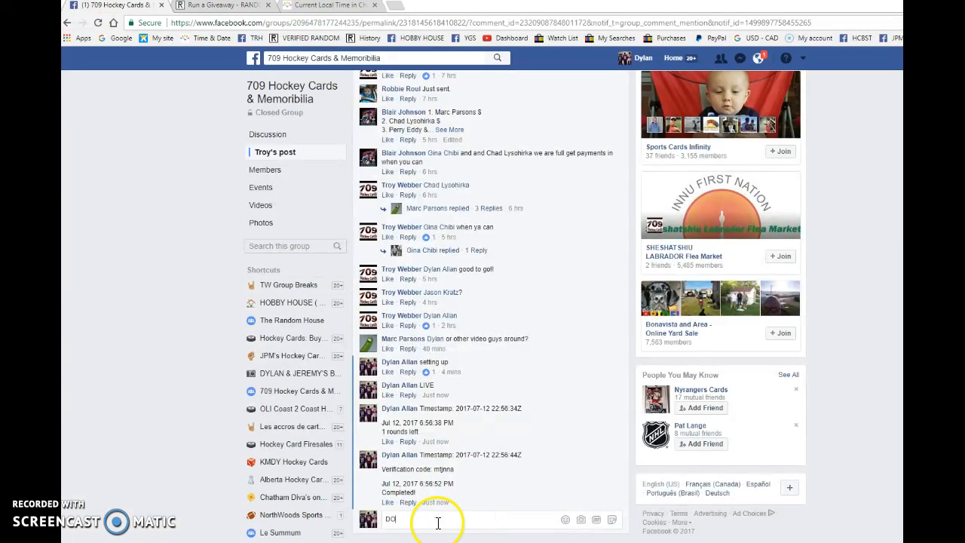